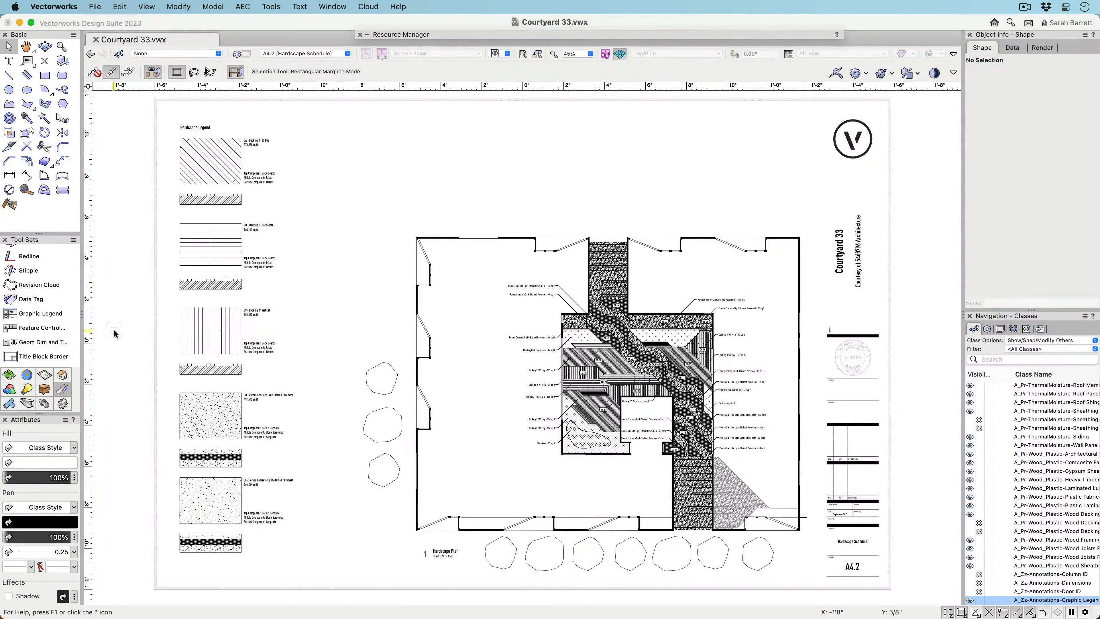
Switch to the Office Park drawing and its tree planting plan sheet.
click(39, 313)
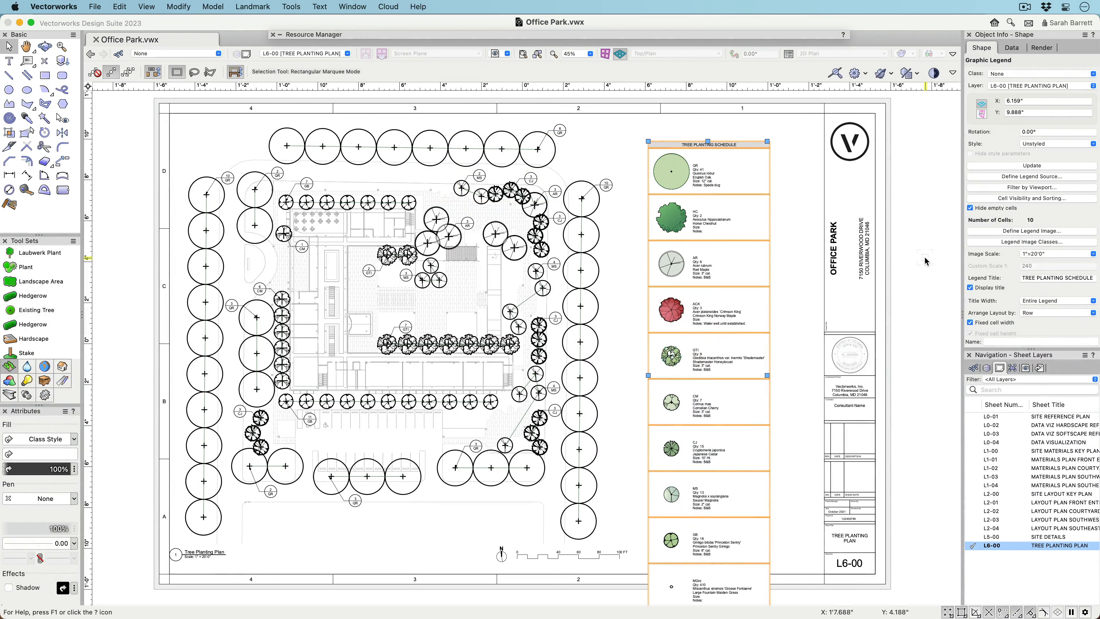
mouse_move(1029, 176)
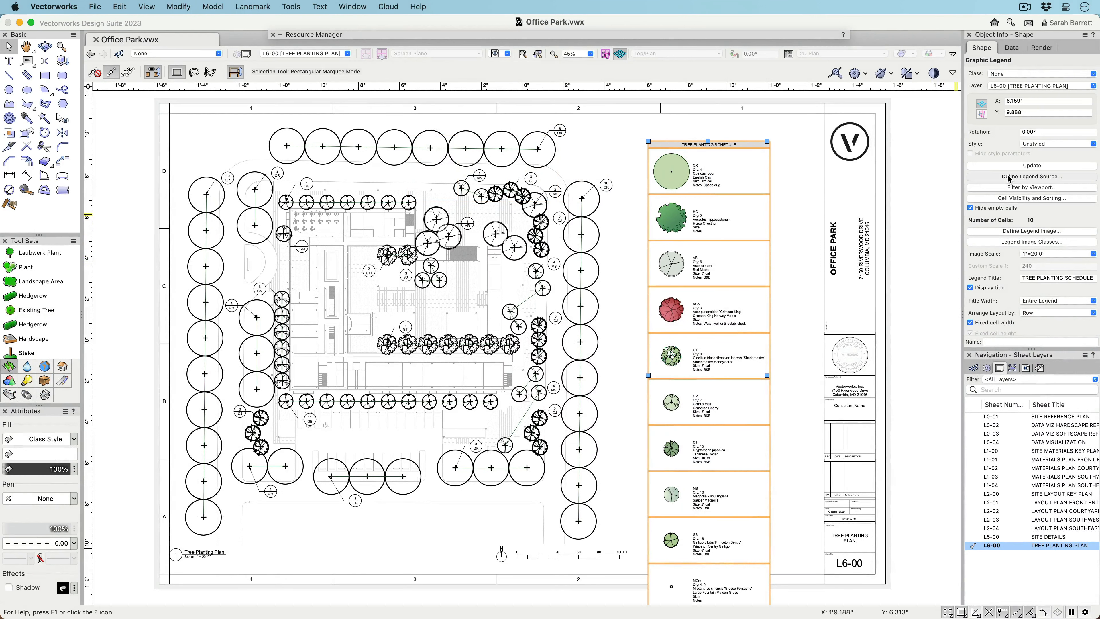
Show the Tree Planting Schedule legend's source definition and browse the source object types.
click(1031, 176)
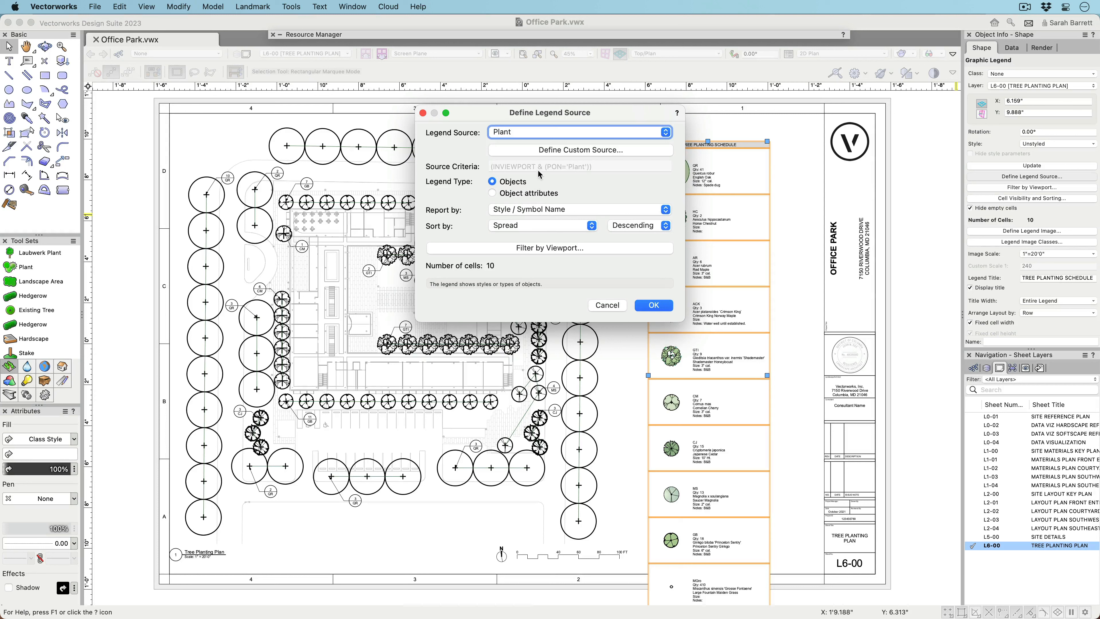
click(663, 131)
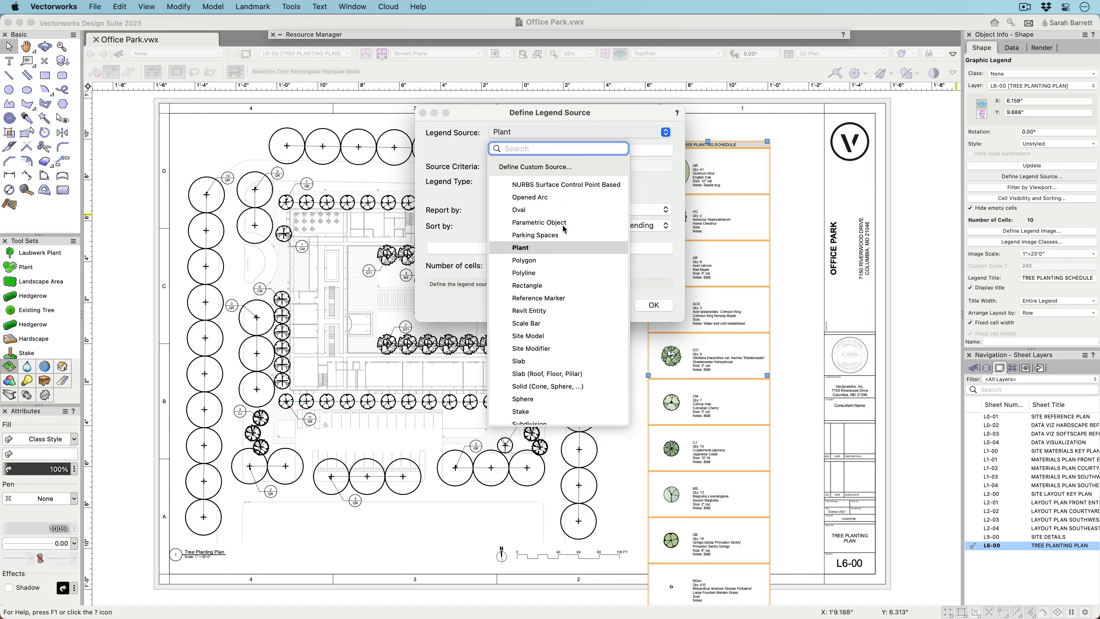
scroll(down, 3)
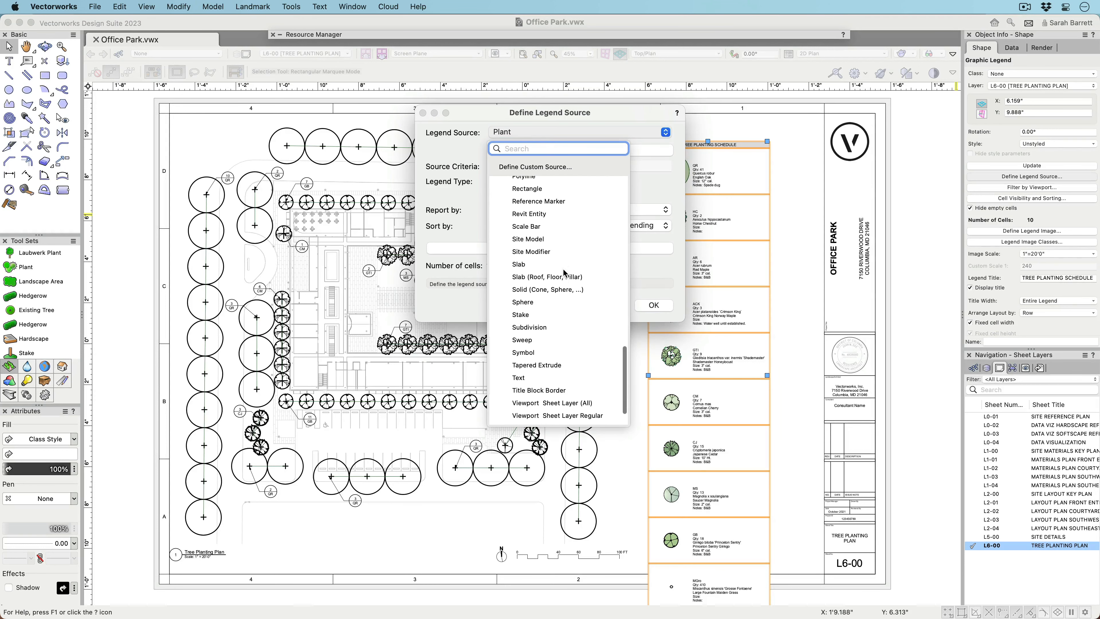
scroll(up, 3)
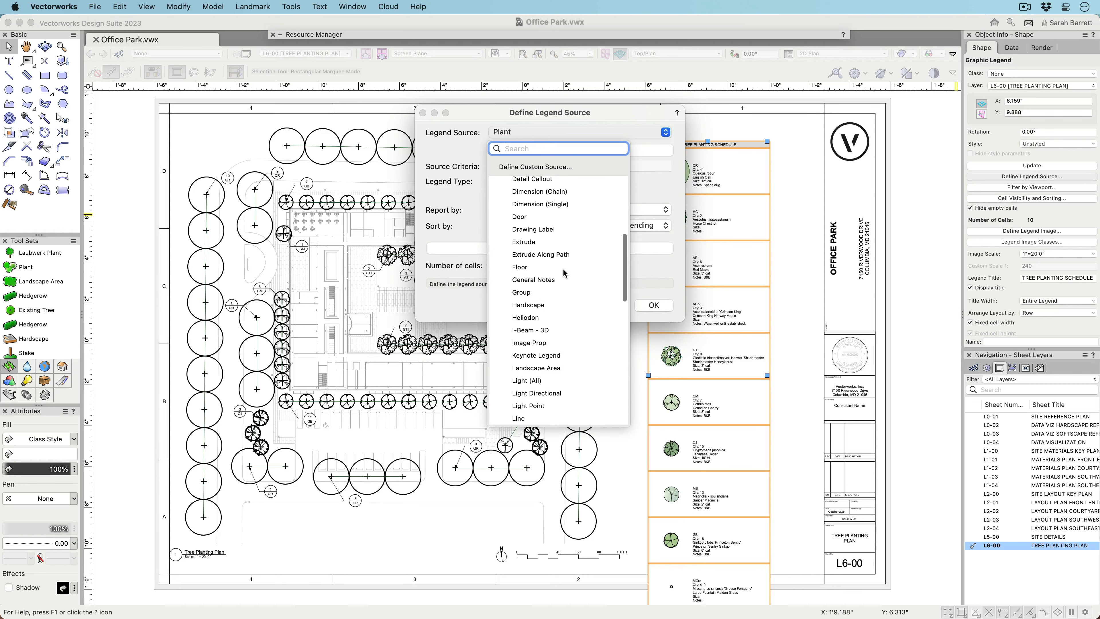
scroll(up, 3)
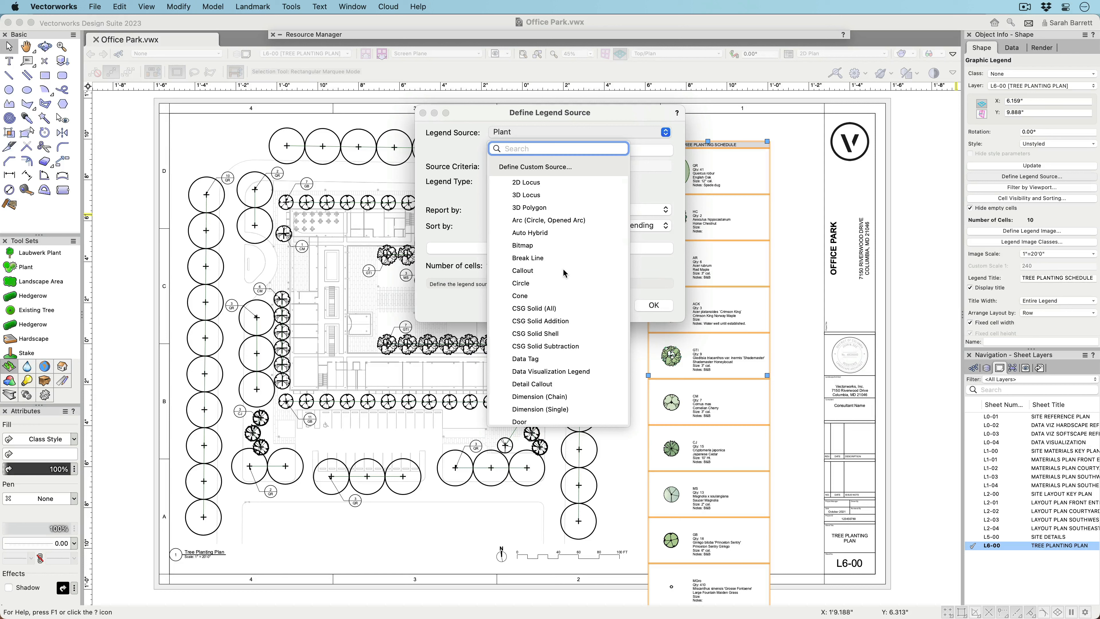
Add a custom source criterion limiting plants to Layer is Trees.
click(534, 166)
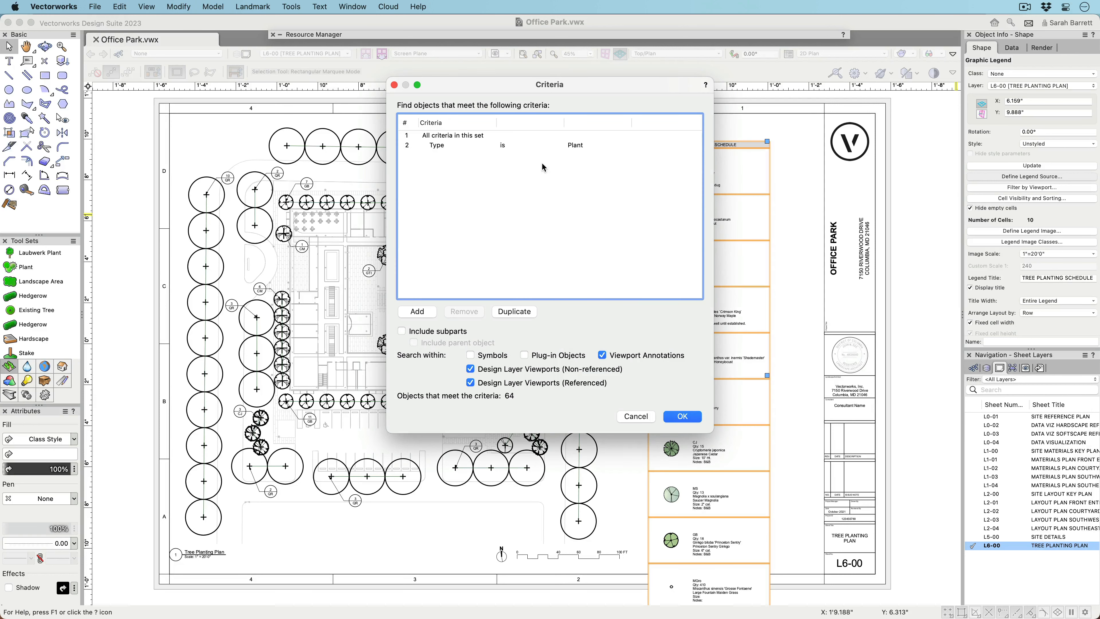
click(416, 311)
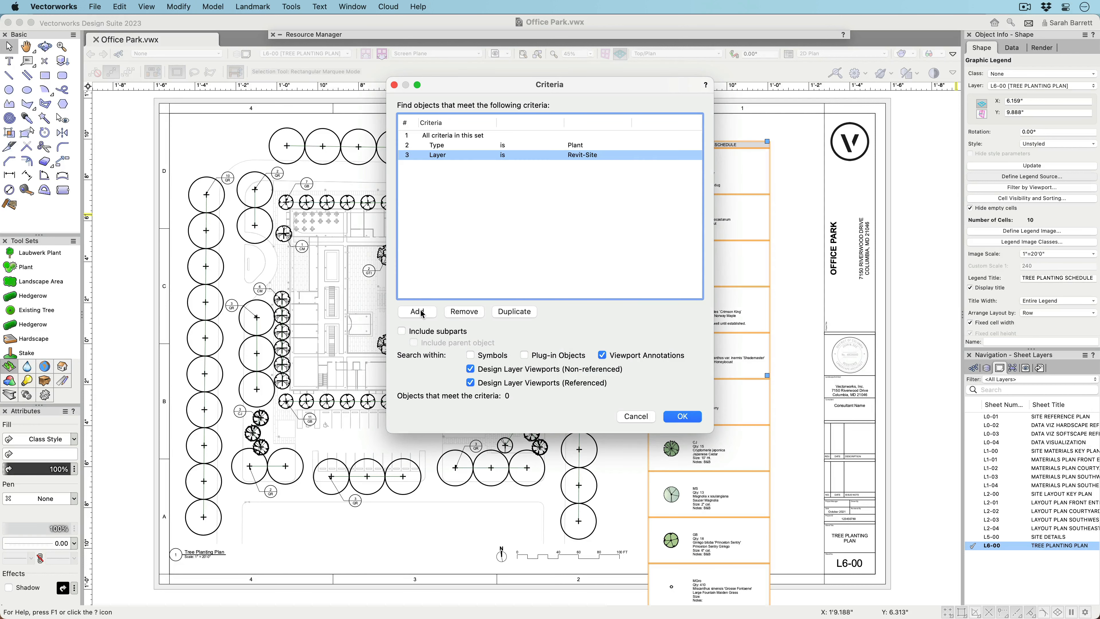
click(596, 154)
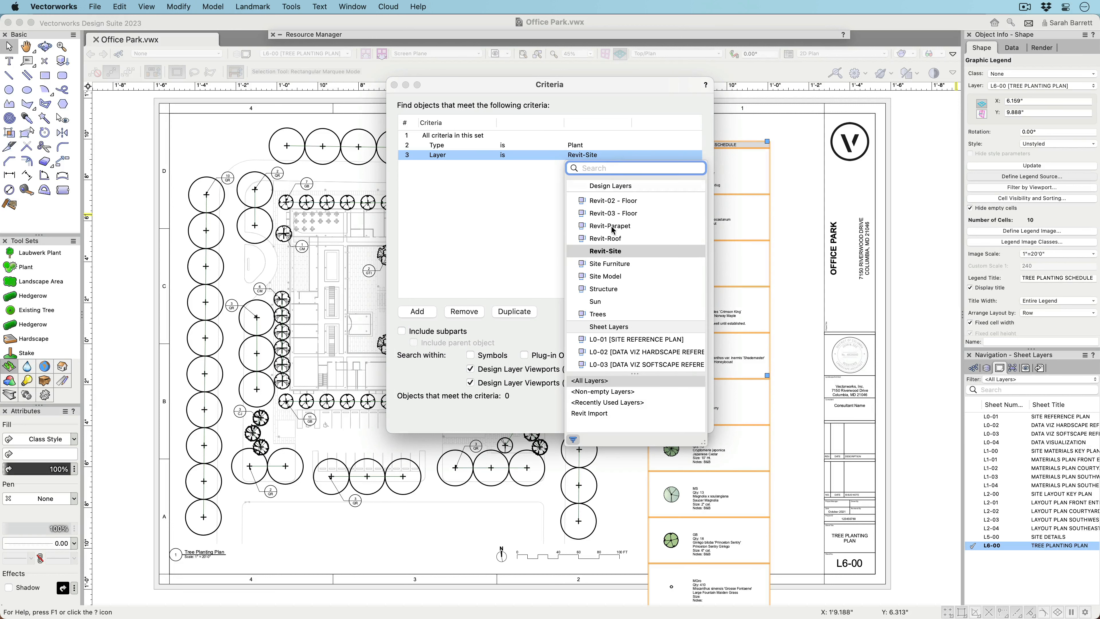
click(597, 313)
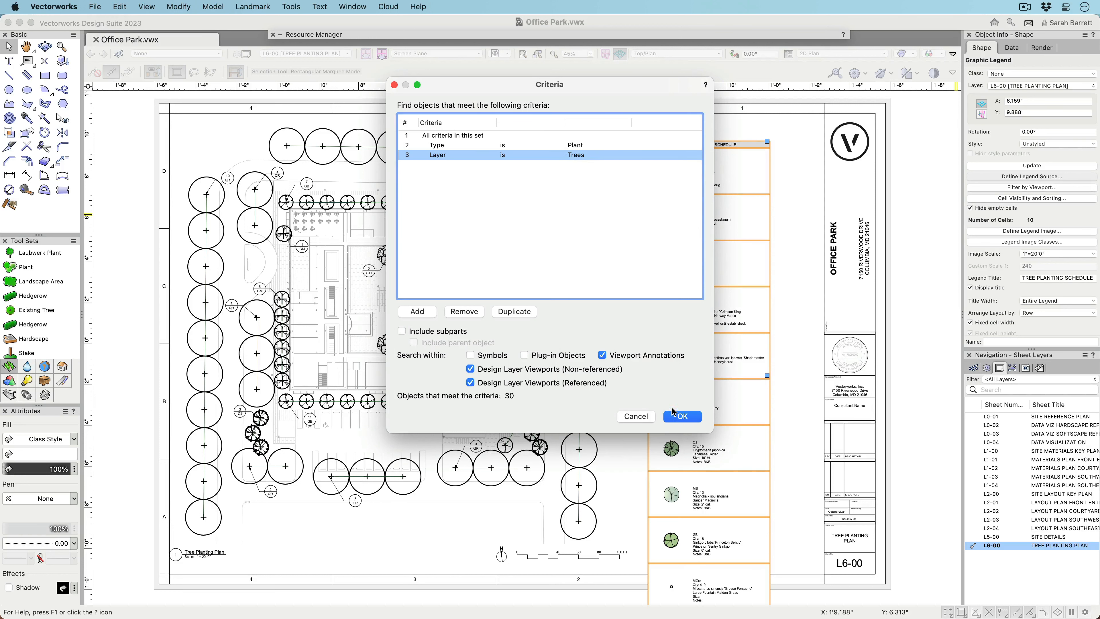
click(681, 416)
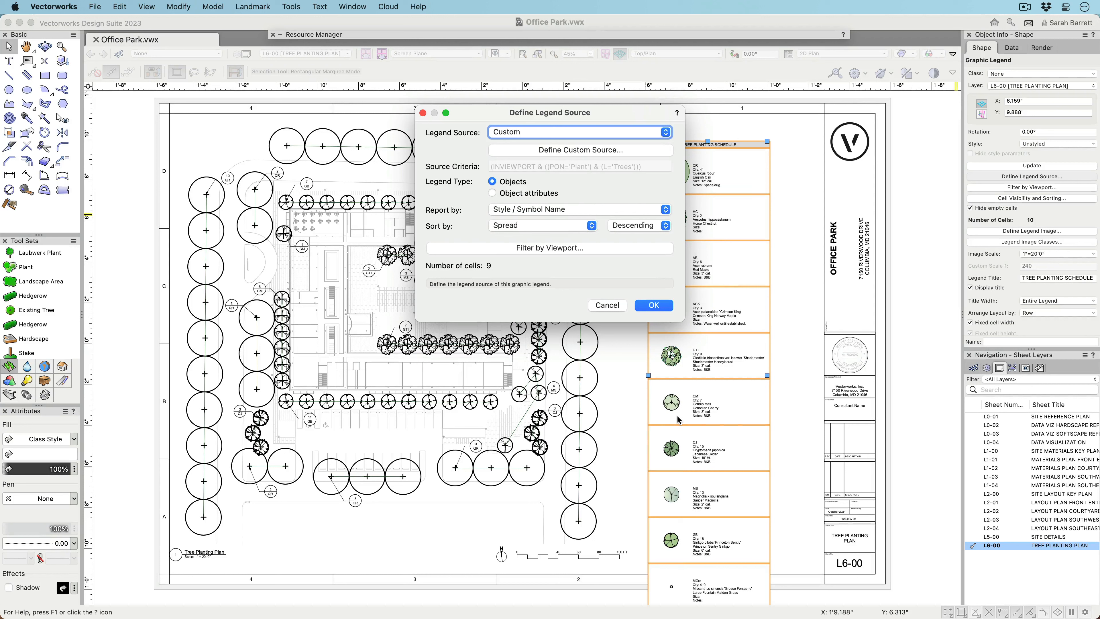
Filter the legend source by the 1/L6-00 Tree Planting Plan viewport.
click(549, 248)
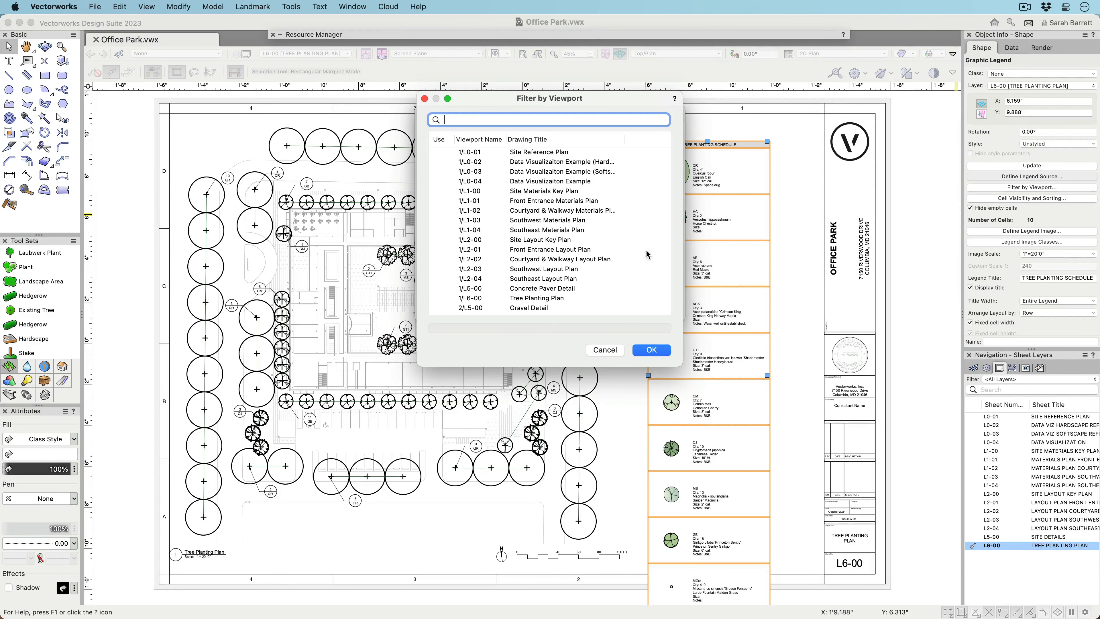
click(537, 298)
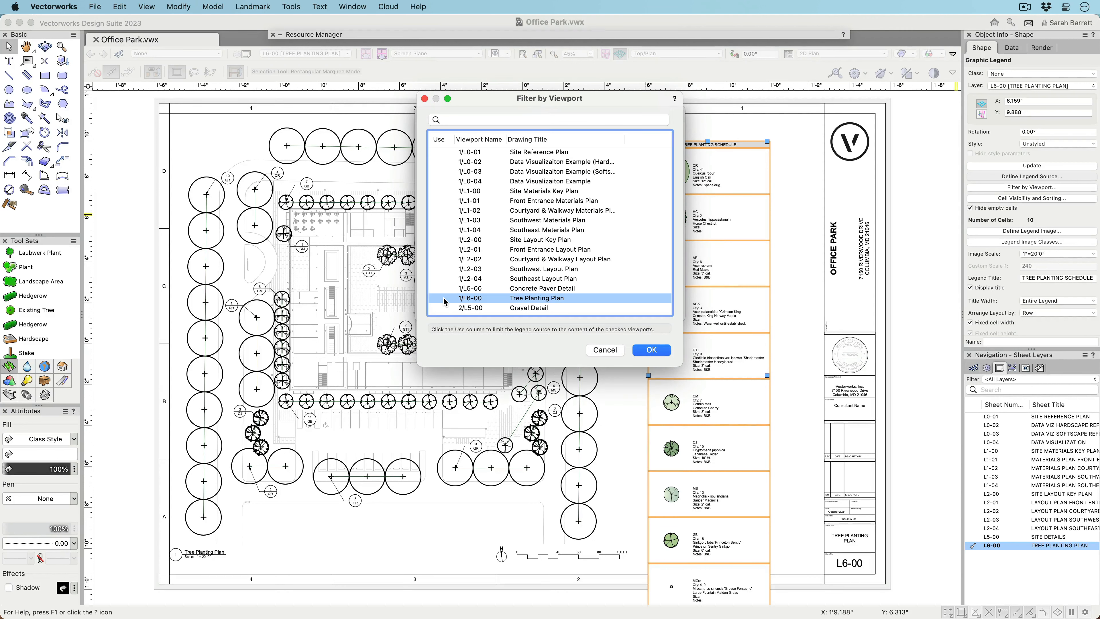
click(440, 298)
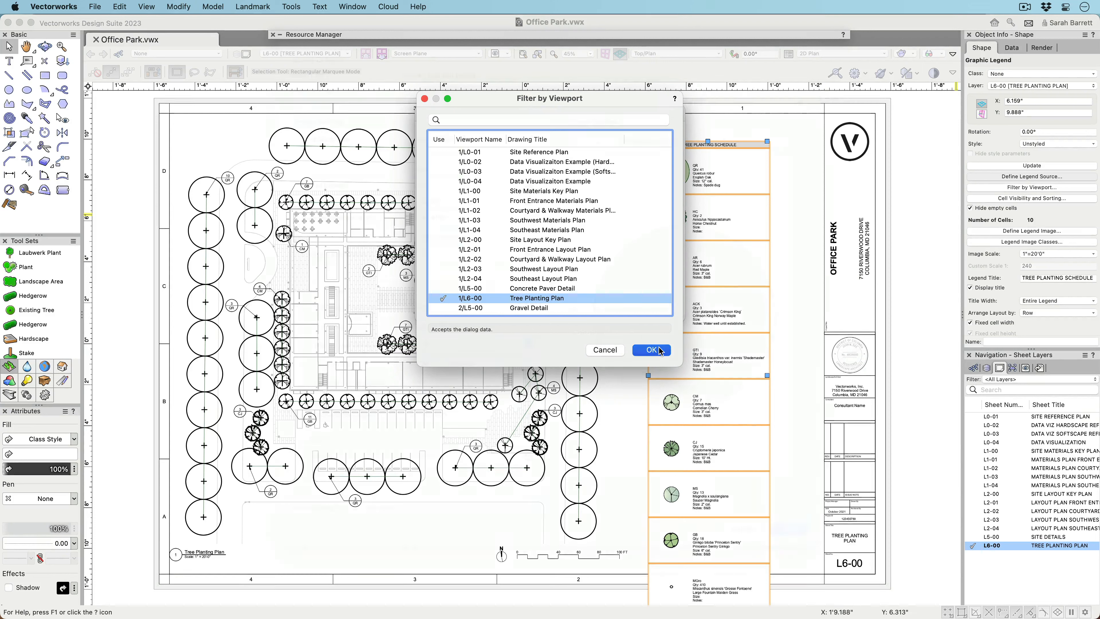
Hide the L-PLNT-GRAPH-Color Fill class in legend images and override the Outline class pen to 0.13.
click(651, 350)
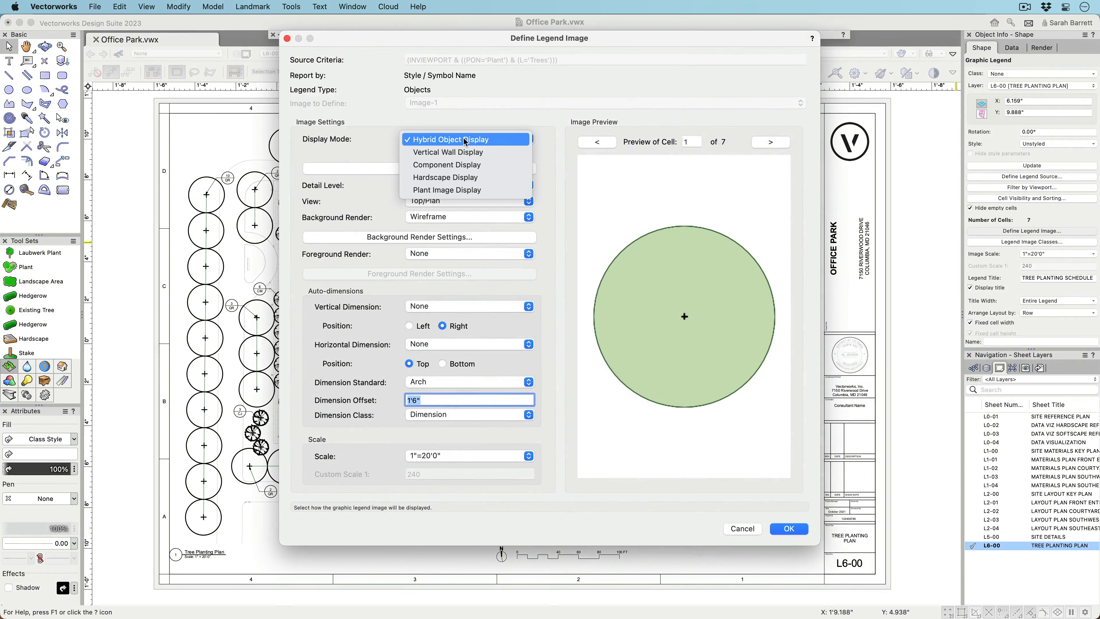
click(447, 139)
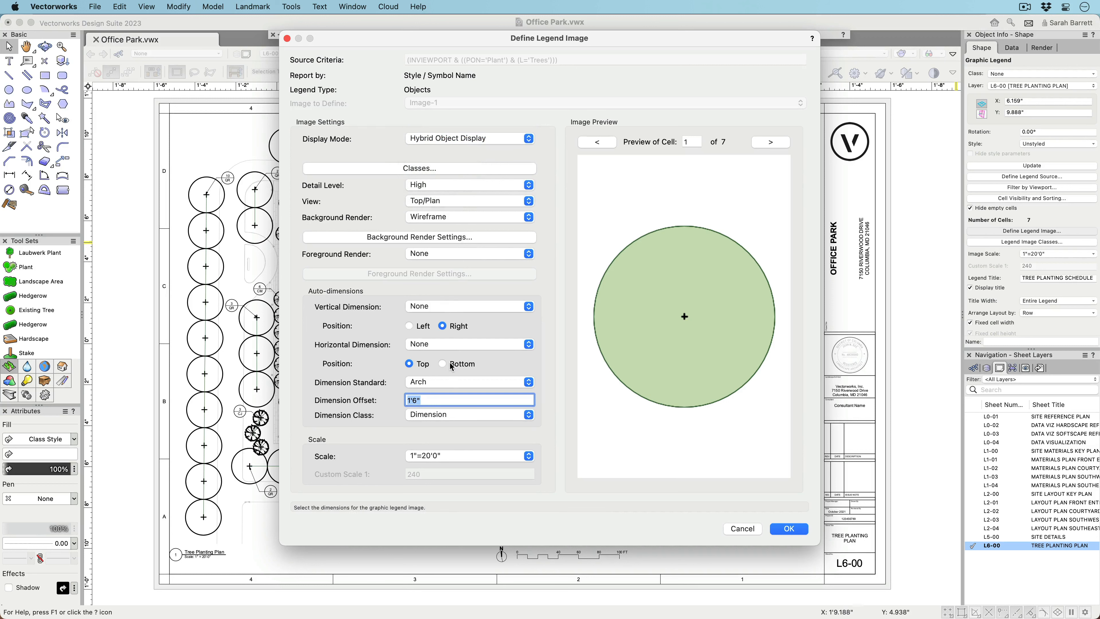
mouse_move(462, 171)
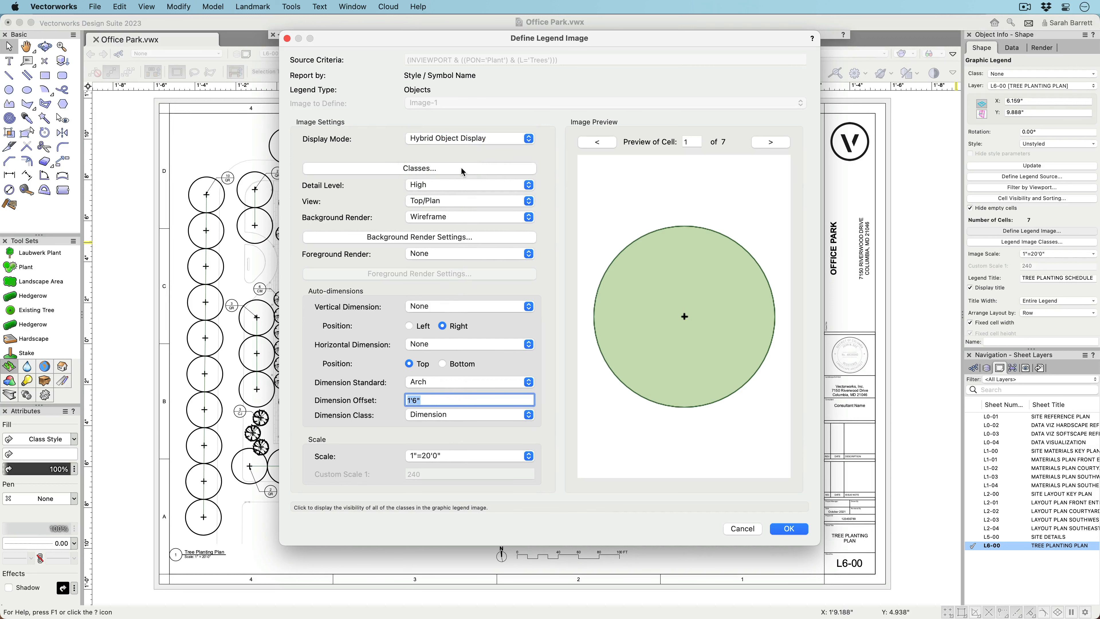
click(419, 168)
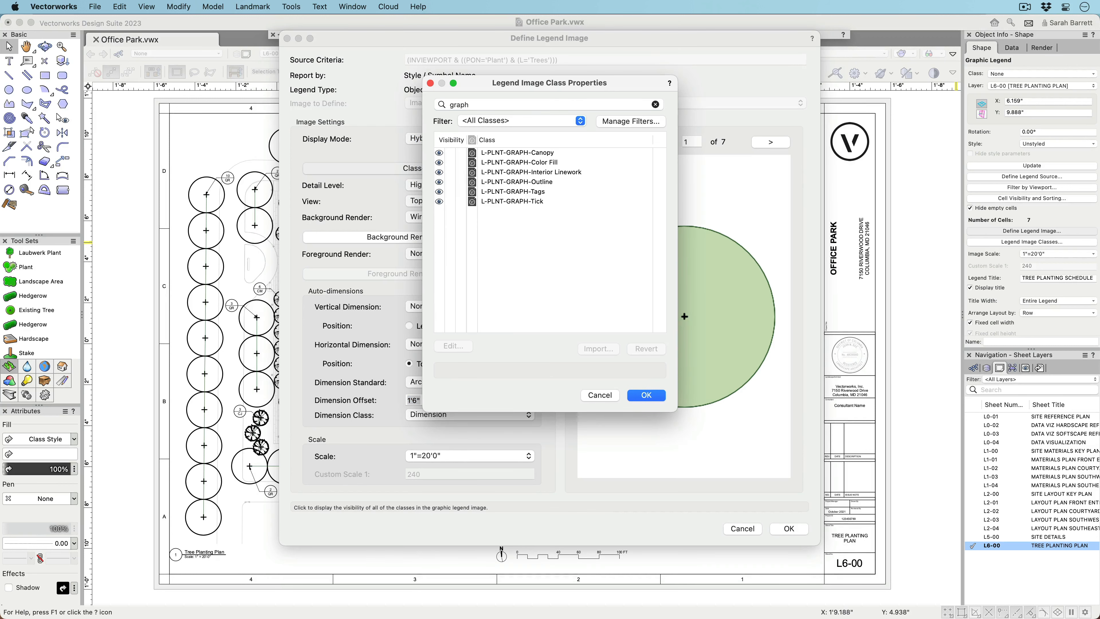
click(517, 181)
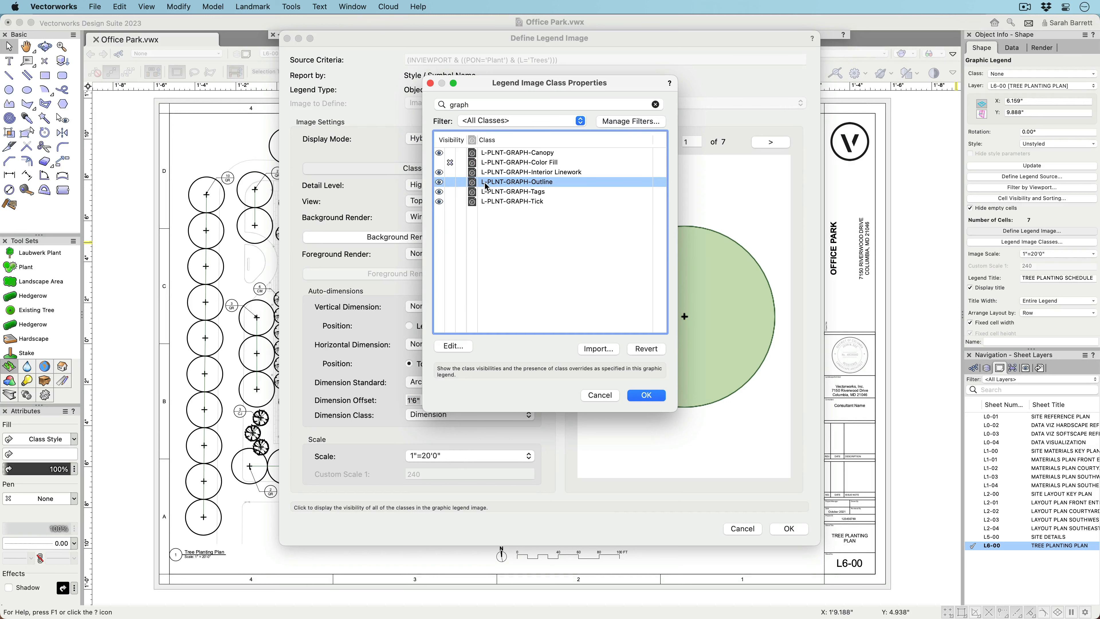
click(453, 346)
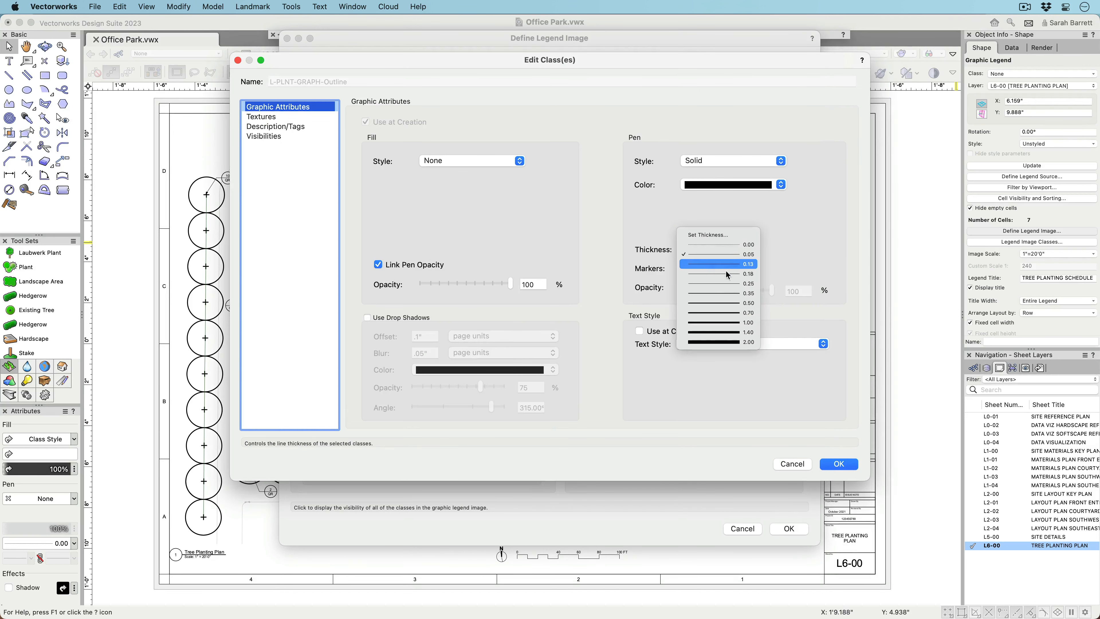
click(839, 463)
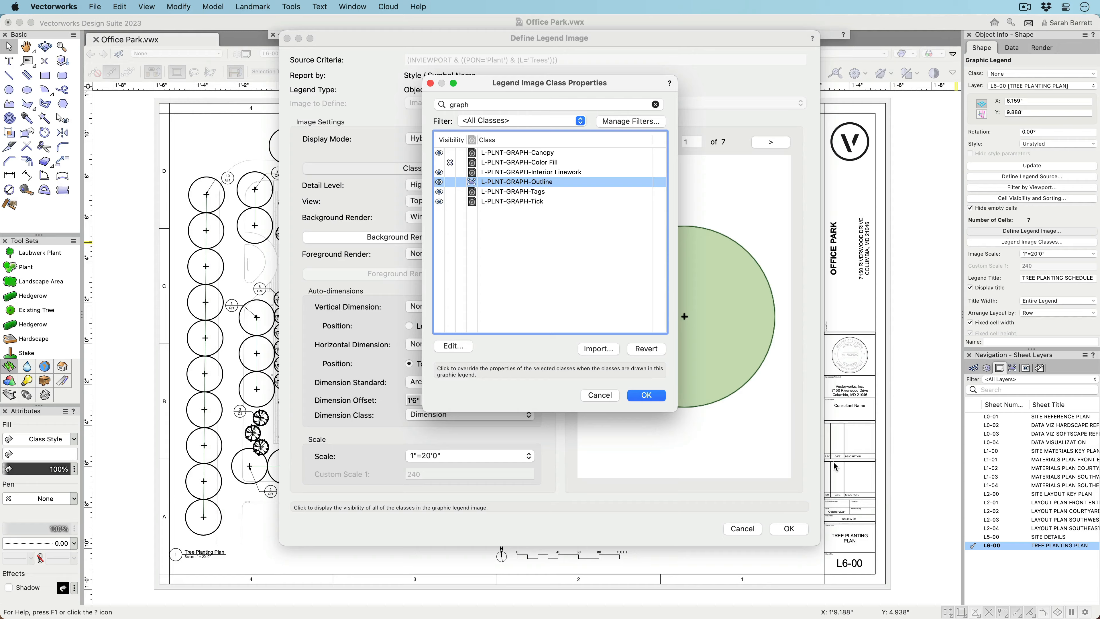
click(644, 395)
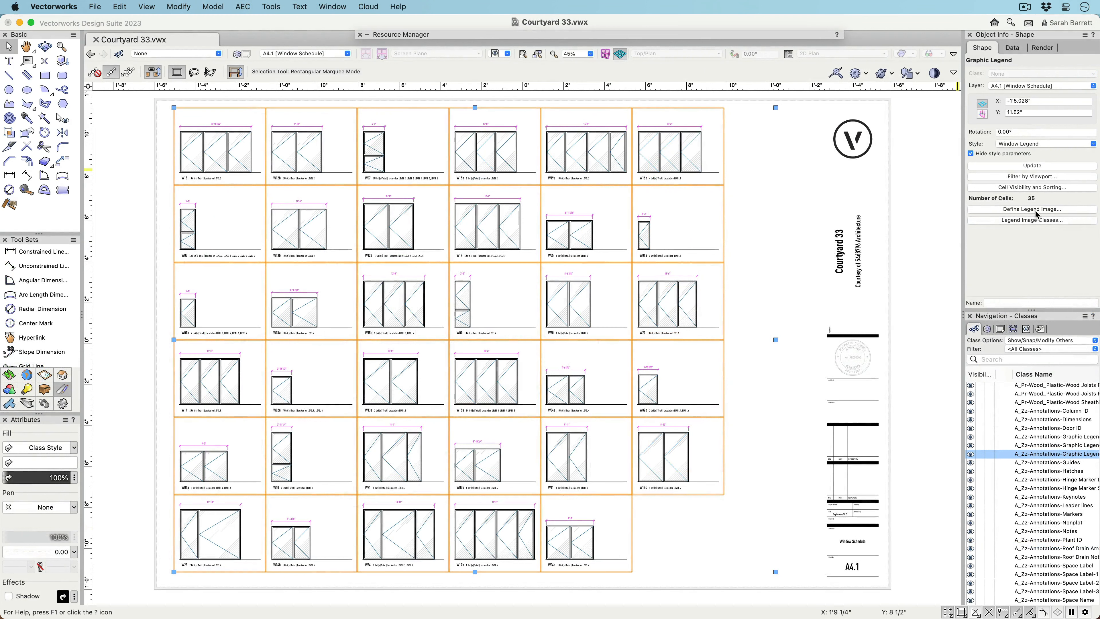
Give the window legend images a Frame + Sill to Floor vertical dimension and Frame horizontal dimension.
click(1031, 209)
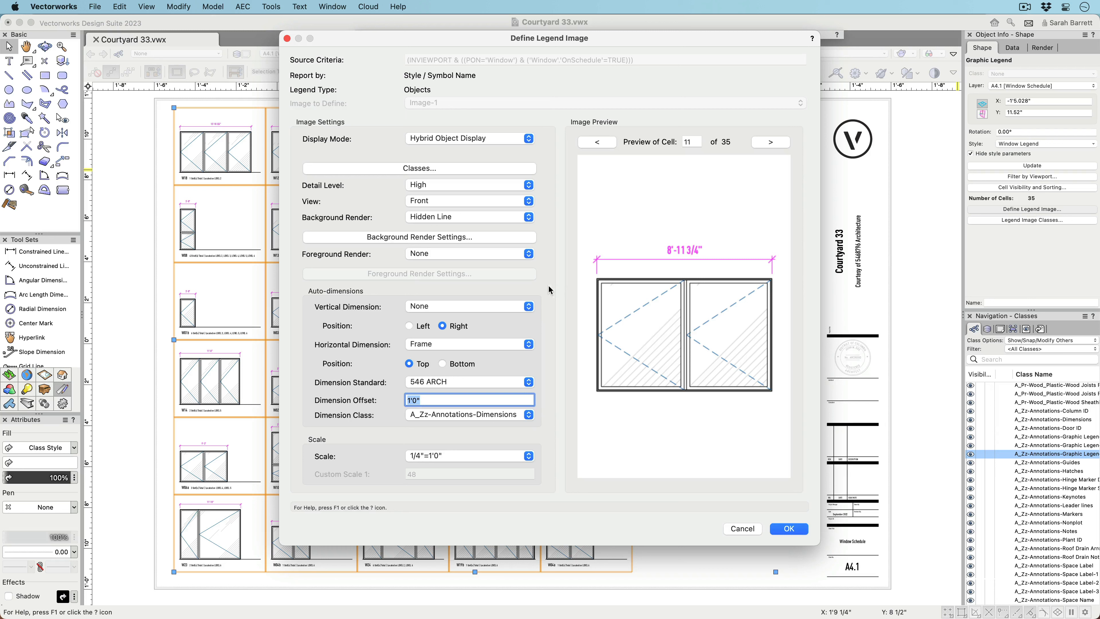
click(527, 306)
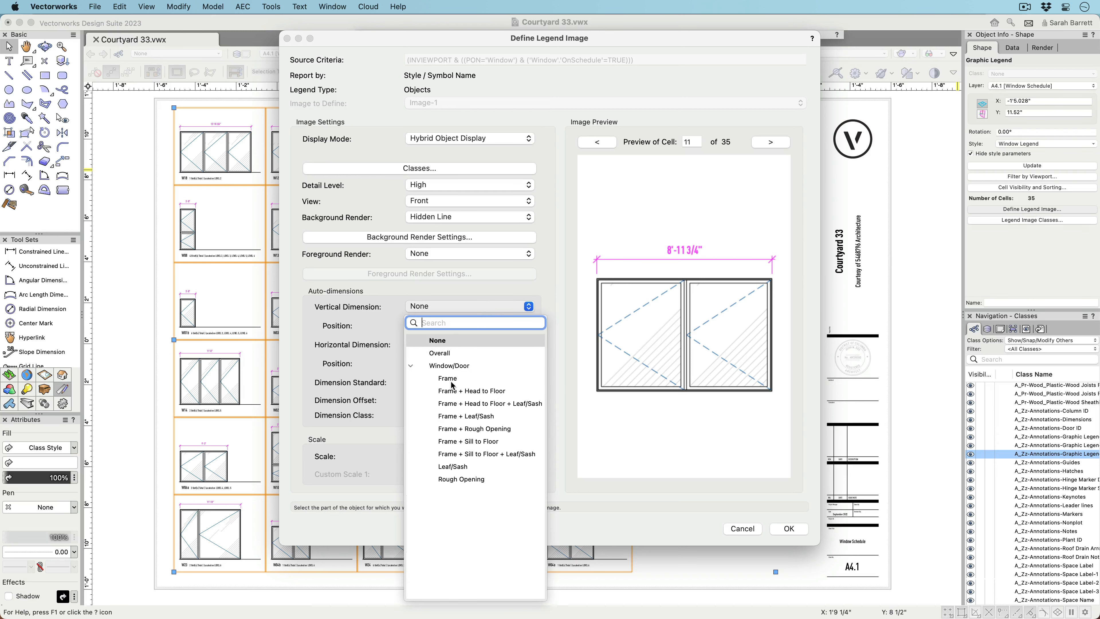
click(469, 441)
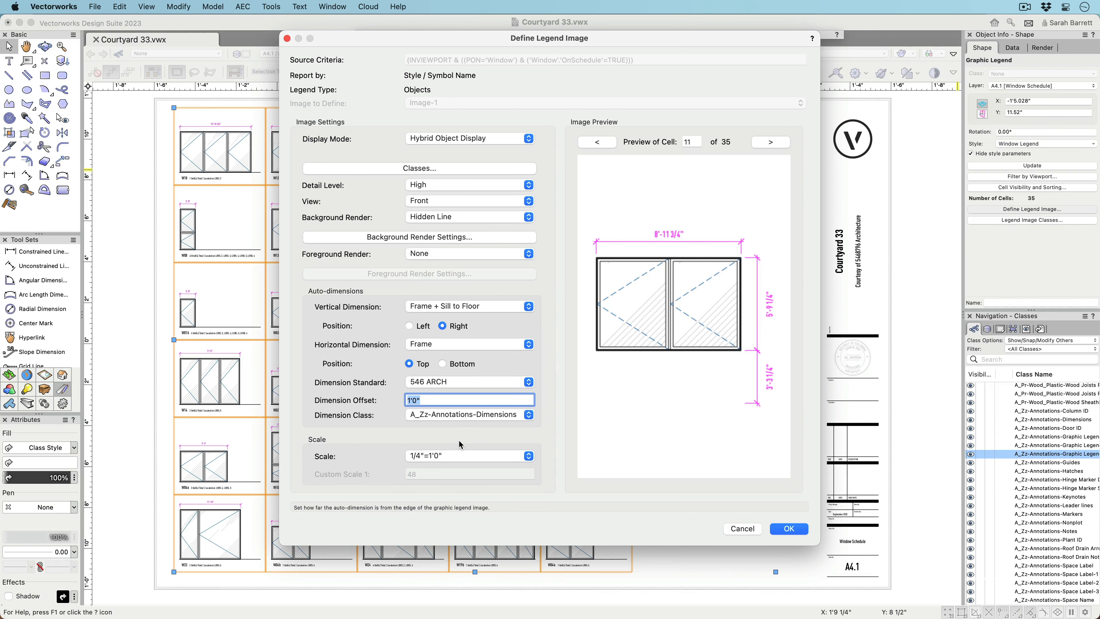
click(788, 528)
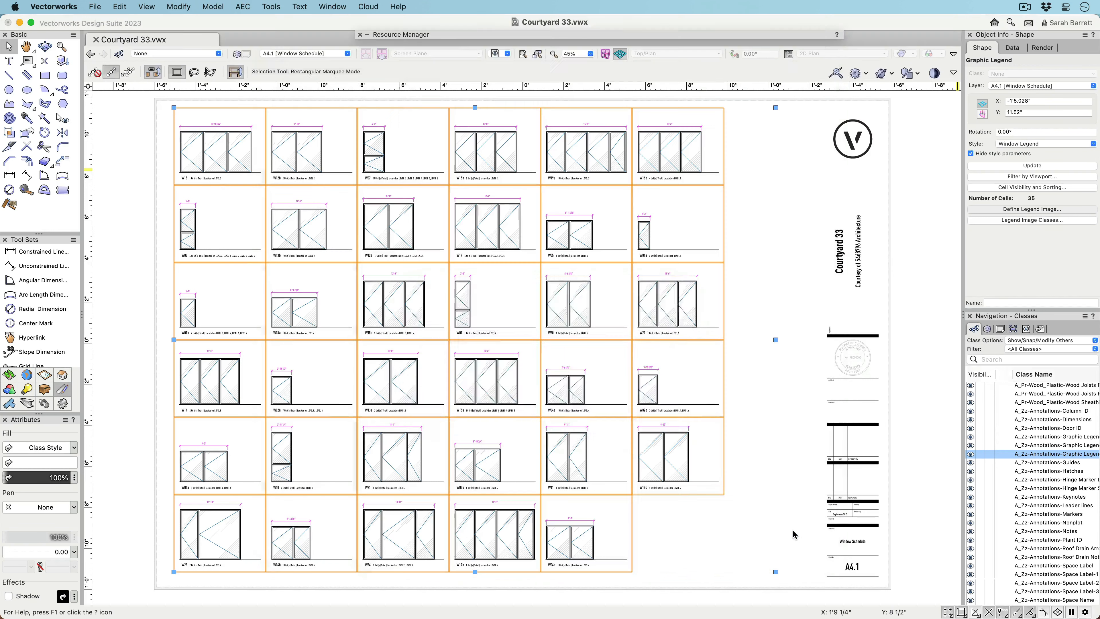
Edit the Hardscape Schedule legend's cell layout and select its image placeholder.
click(1029, 166)
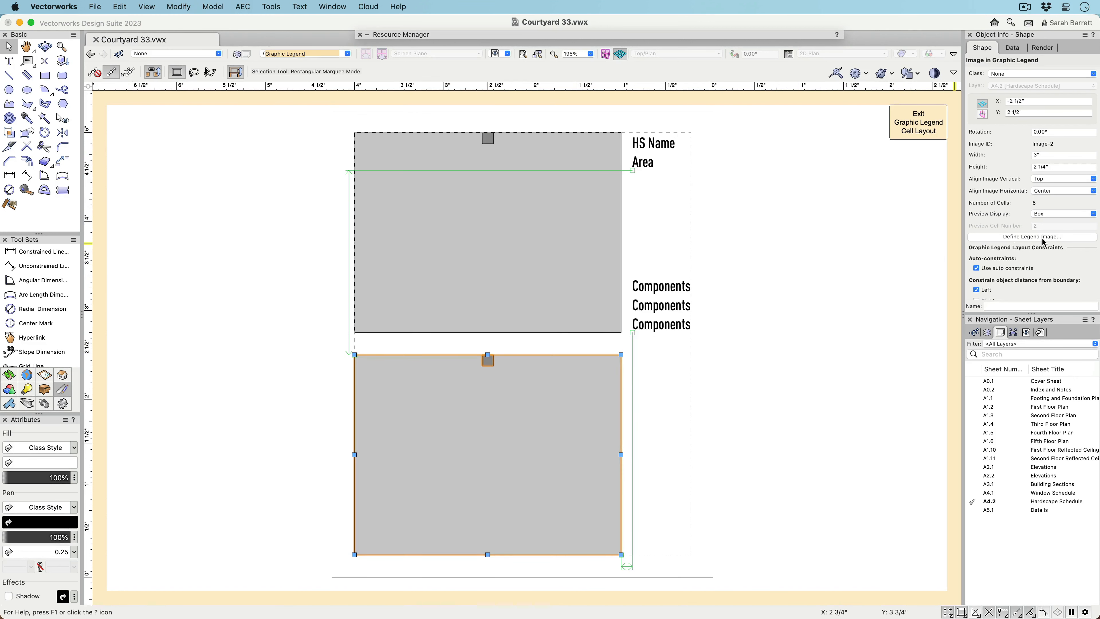
Set hardscape legend images to Component Display with an Overall vertical dimension.
click(1030, 236)
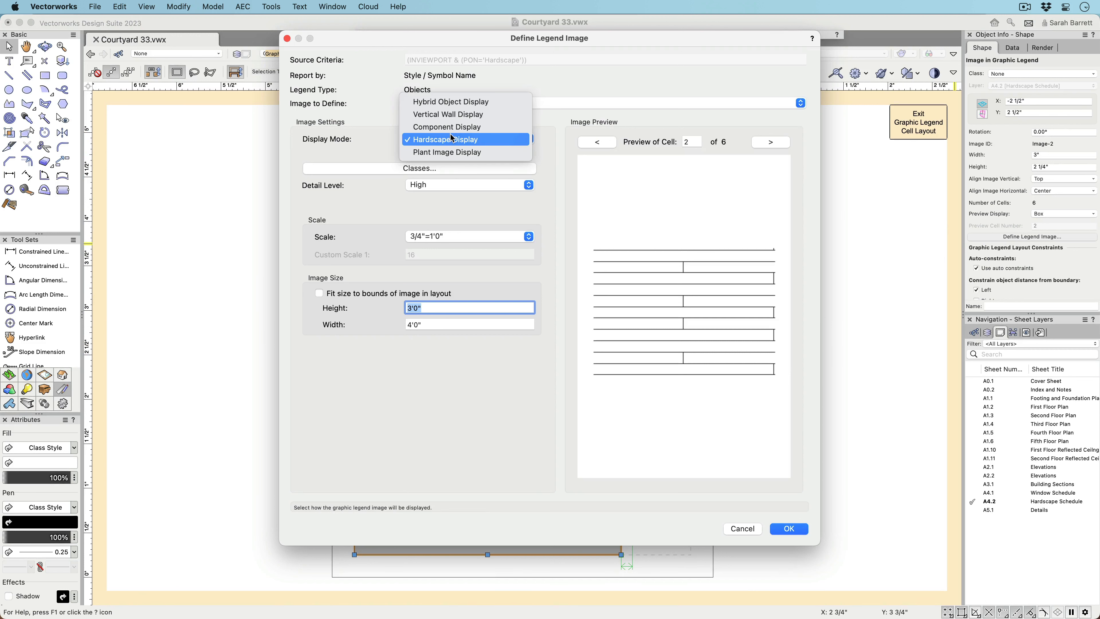
click(447, 127)
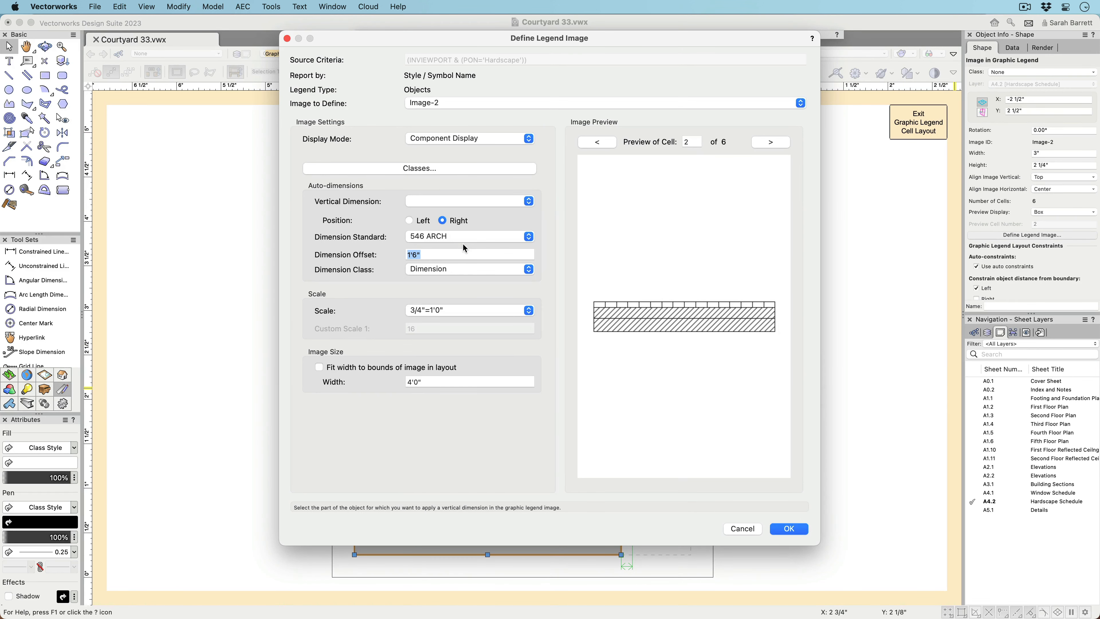
click(469, 200)
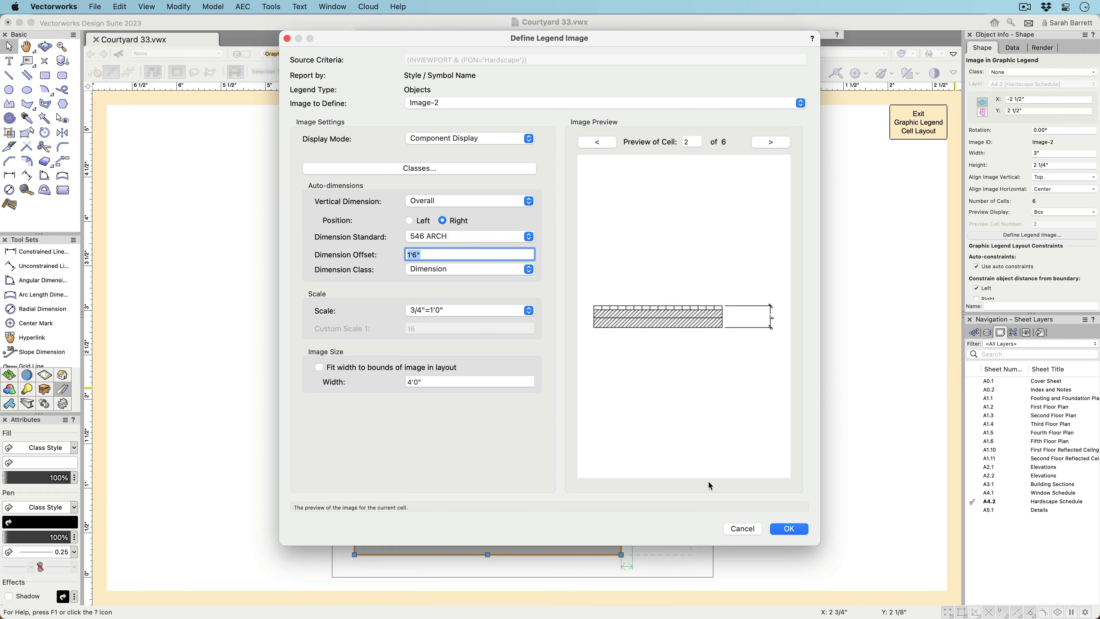
click(788, 528)
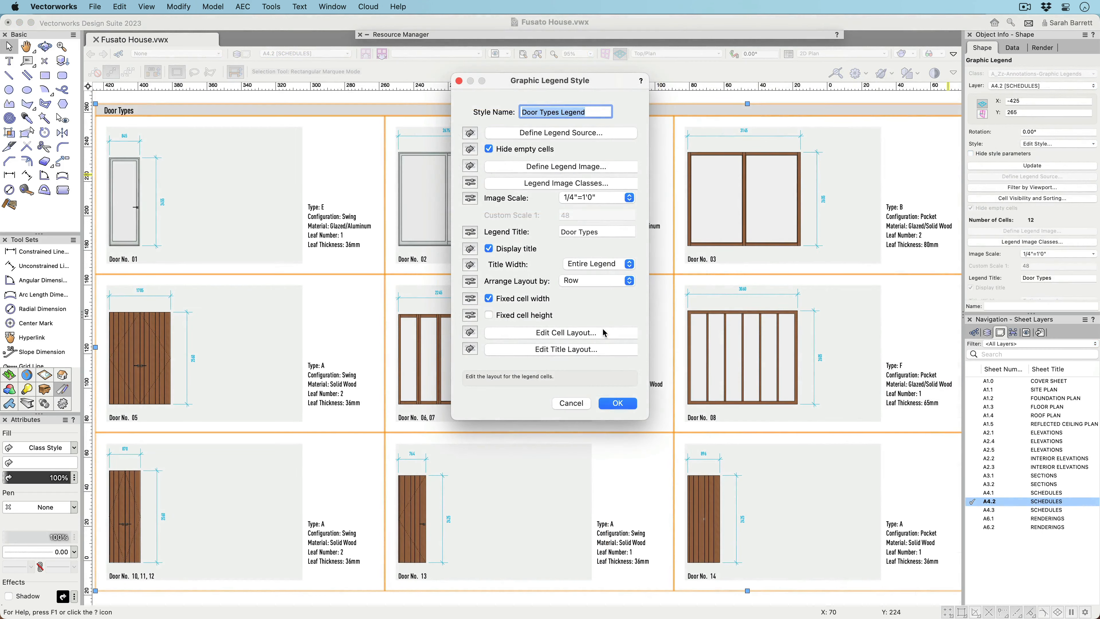
Review the door legend cell's Info text, keeping Object Parameters as its data source.
click(560, 332)
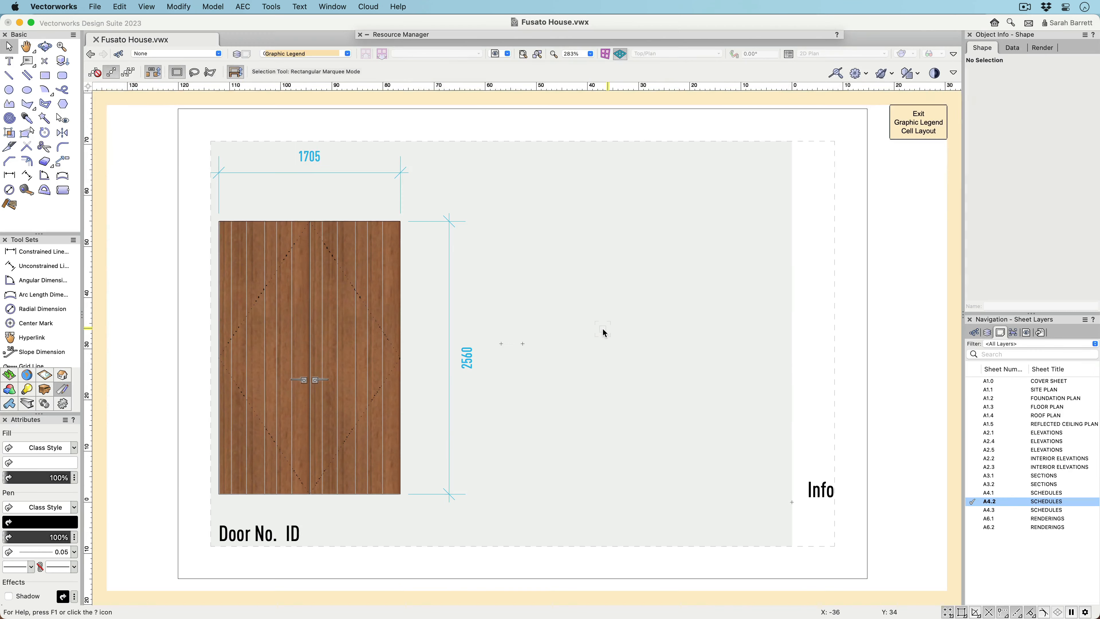
mouse_move(792, 484)
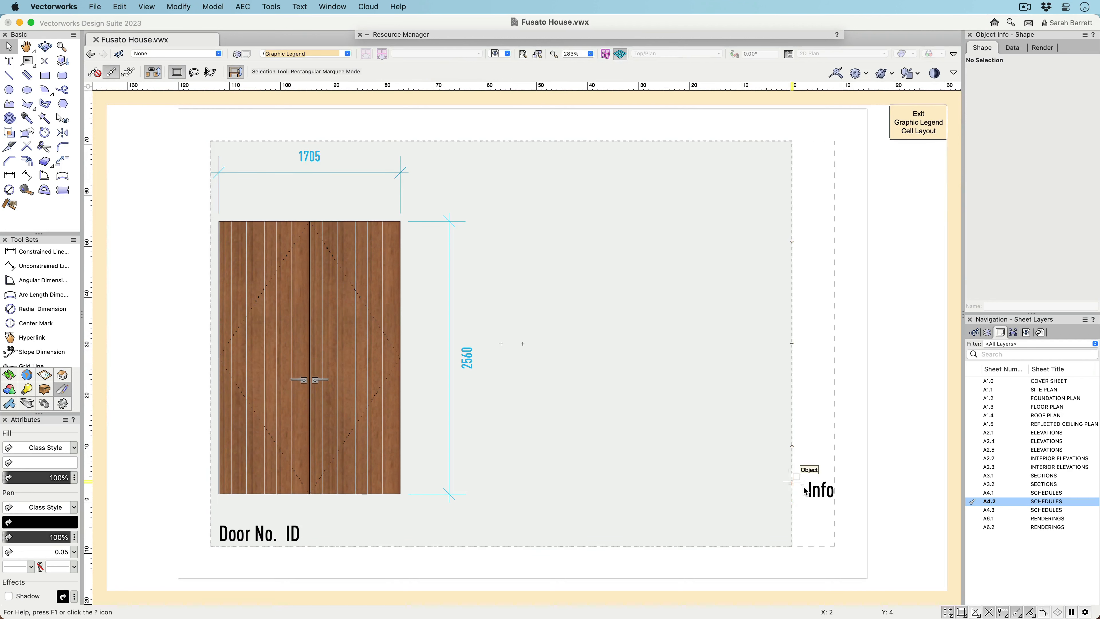
click(821, 487)
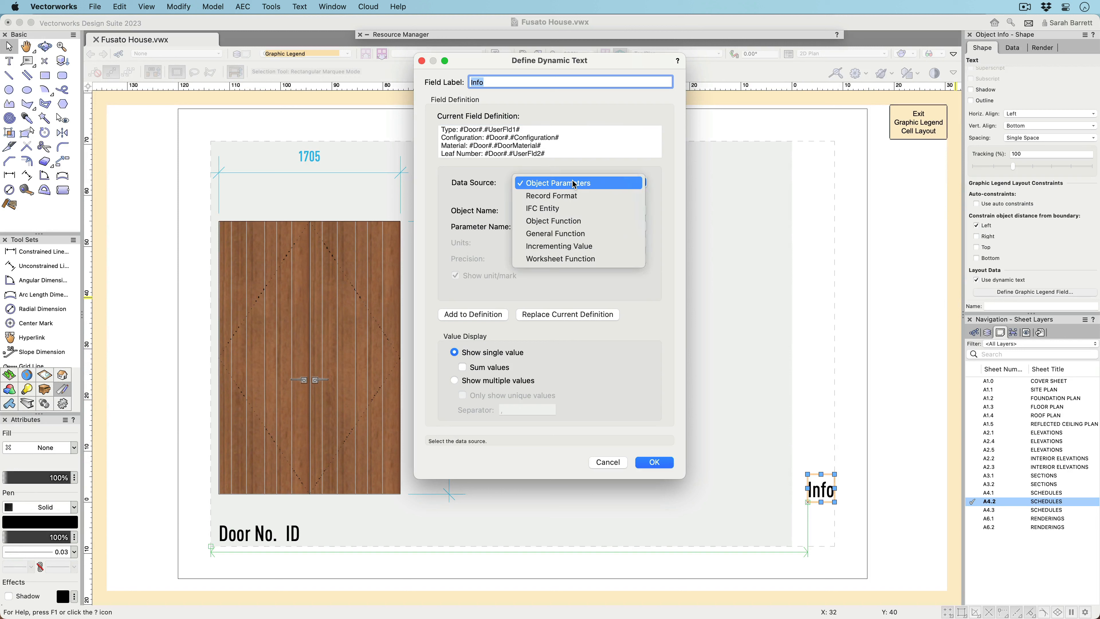
click(557, 182)
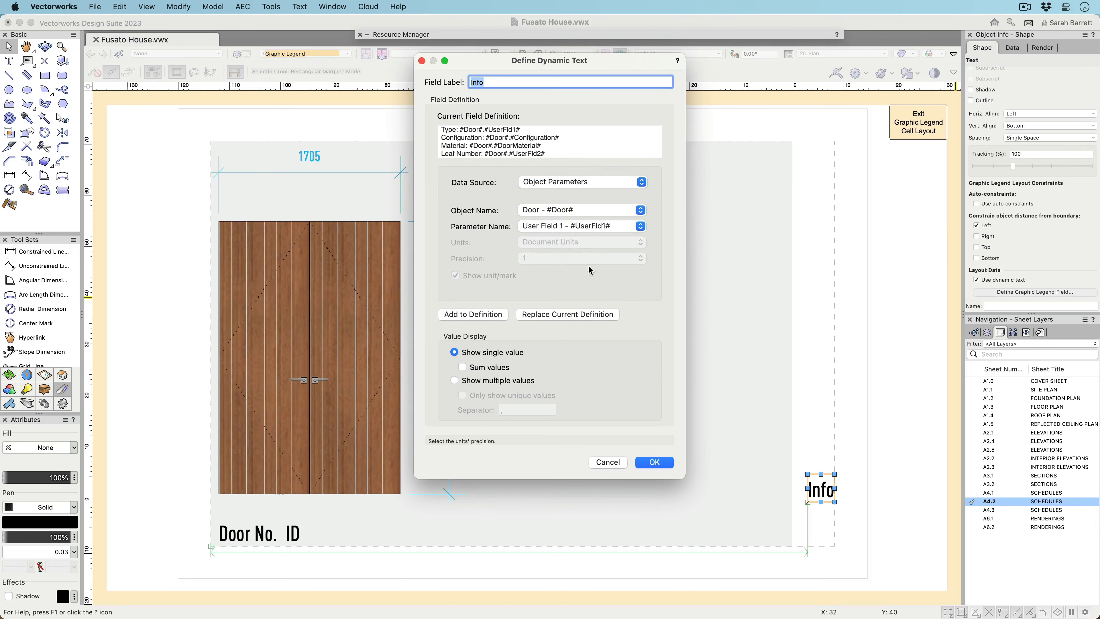
click(653, 462)
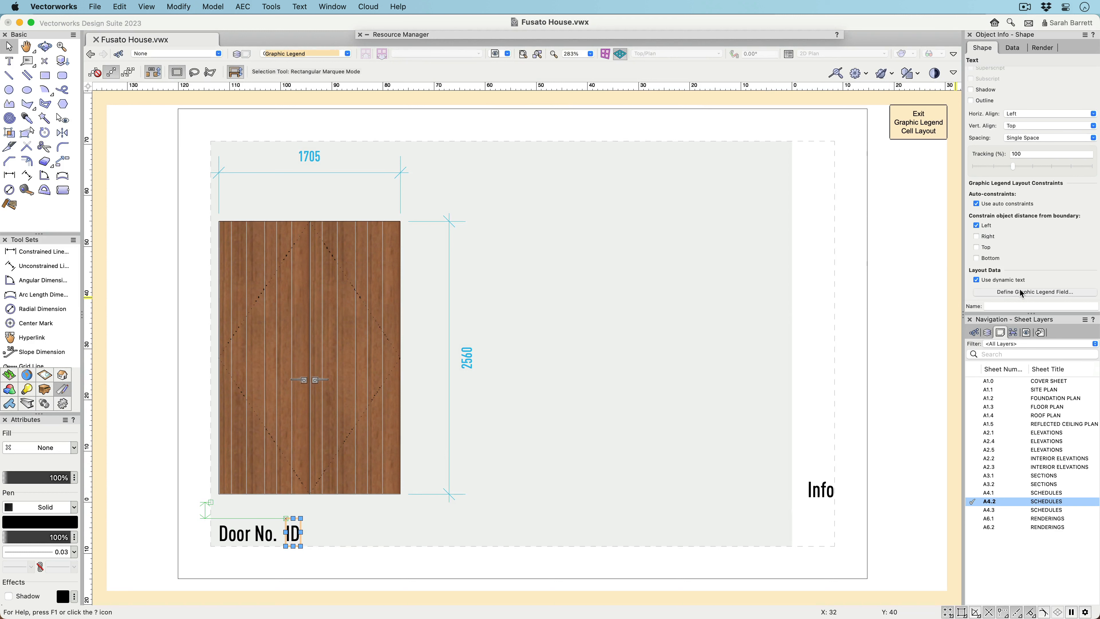
Set the ID text field to show multiple door ID values separated by commas.
click(1034, 291)
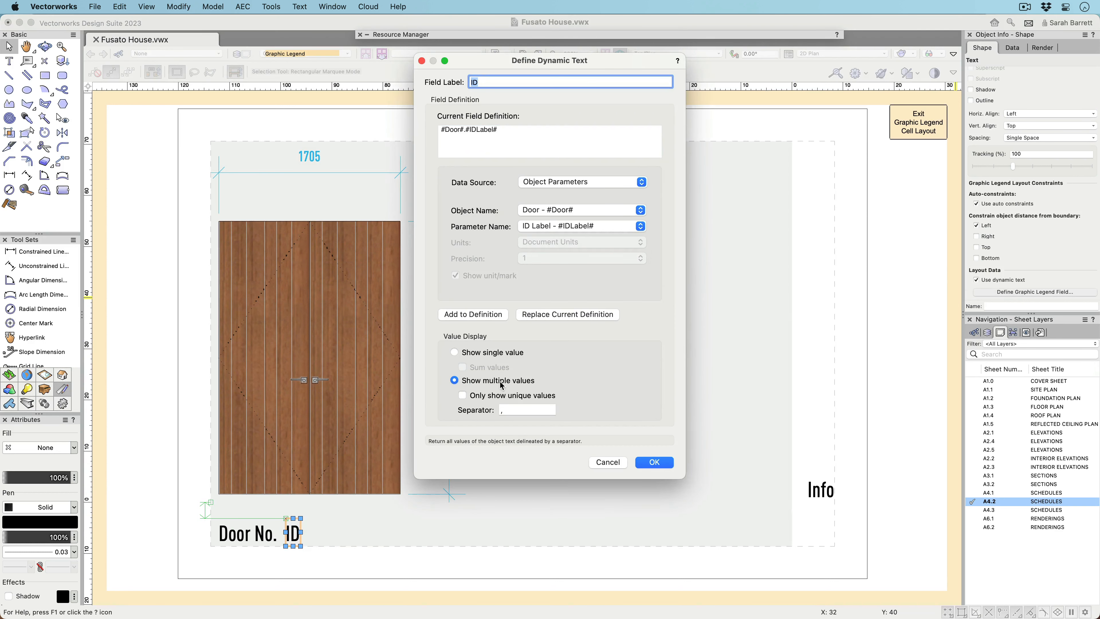
mouse_move(634, 443)
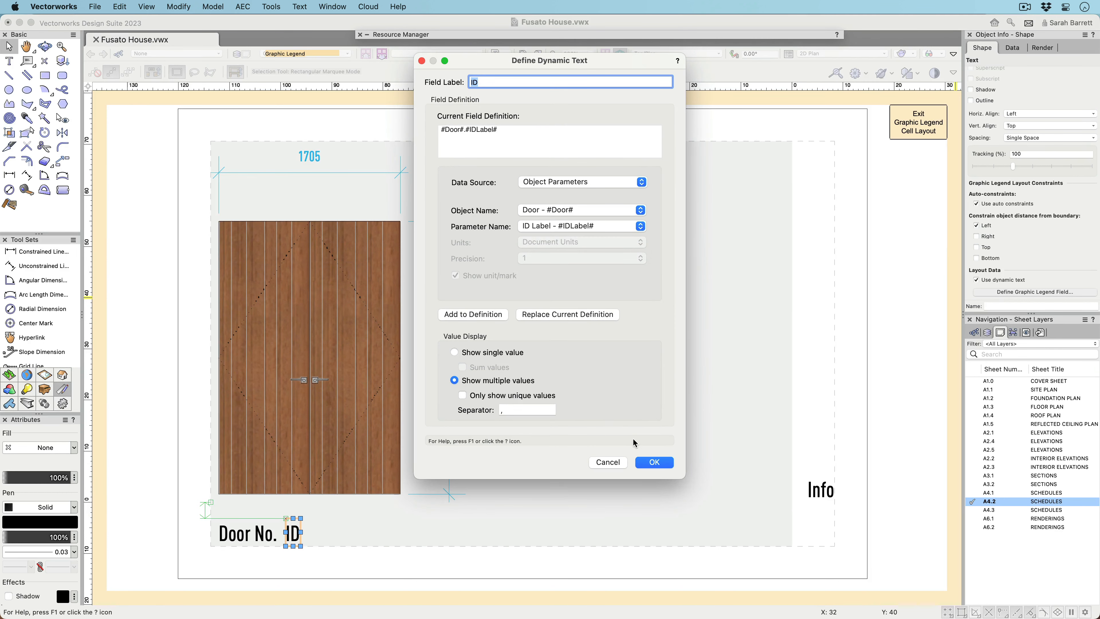
click(652, 462)
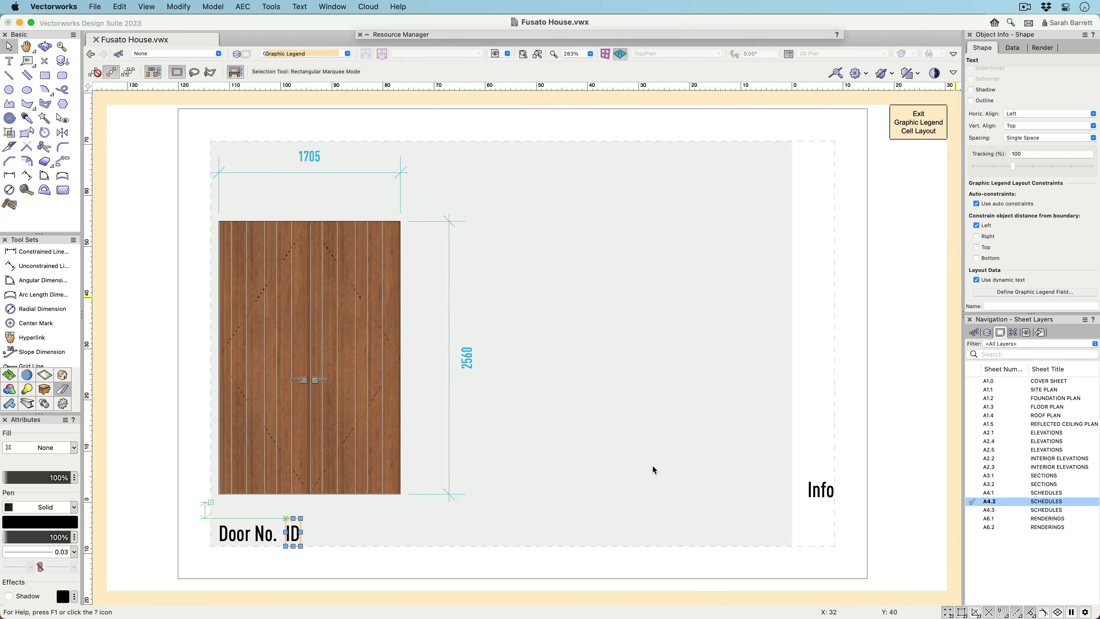
Annotate the folding door cell 6 with 'Leaves fold left, side-hinged' on the legend images.
click(918, 122)
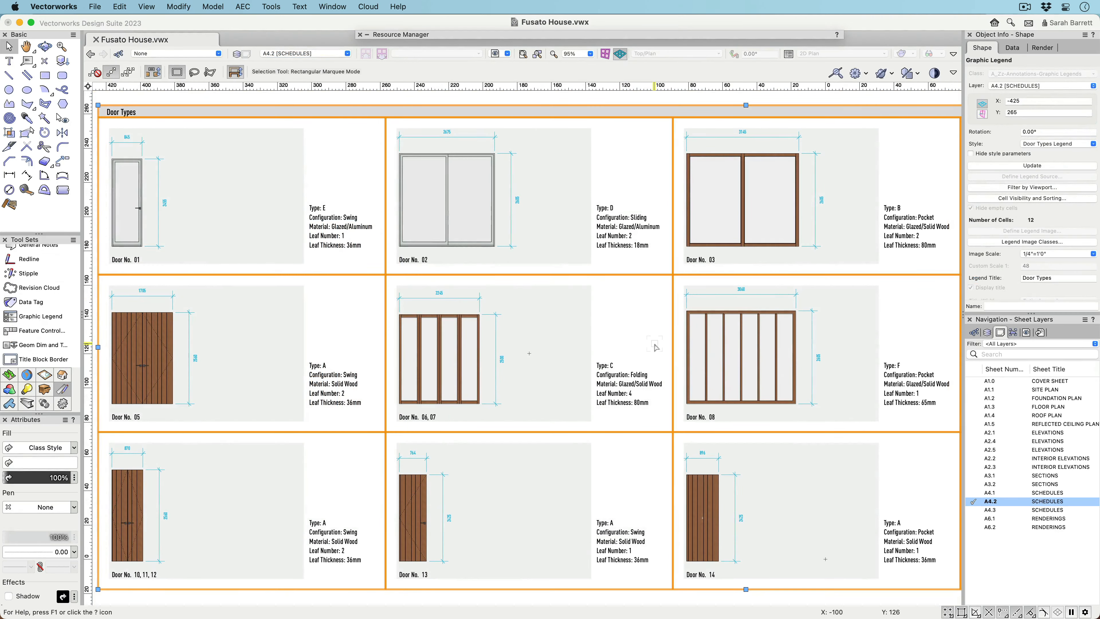
double_click(449, 351)
text(Leaves fold left, side-hinged)
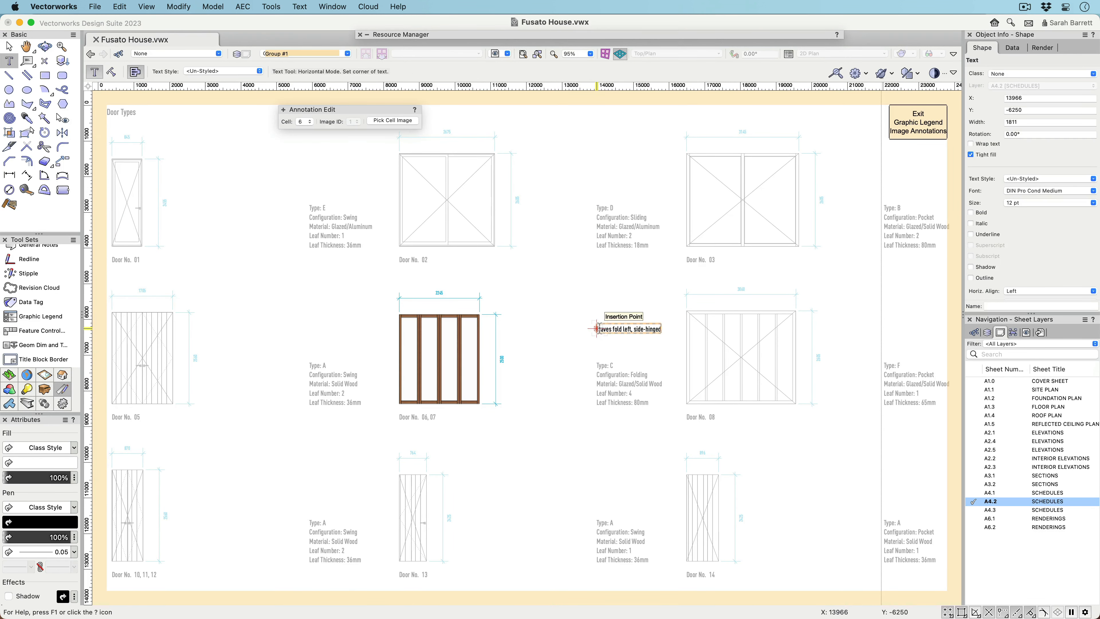
click(917, 122)
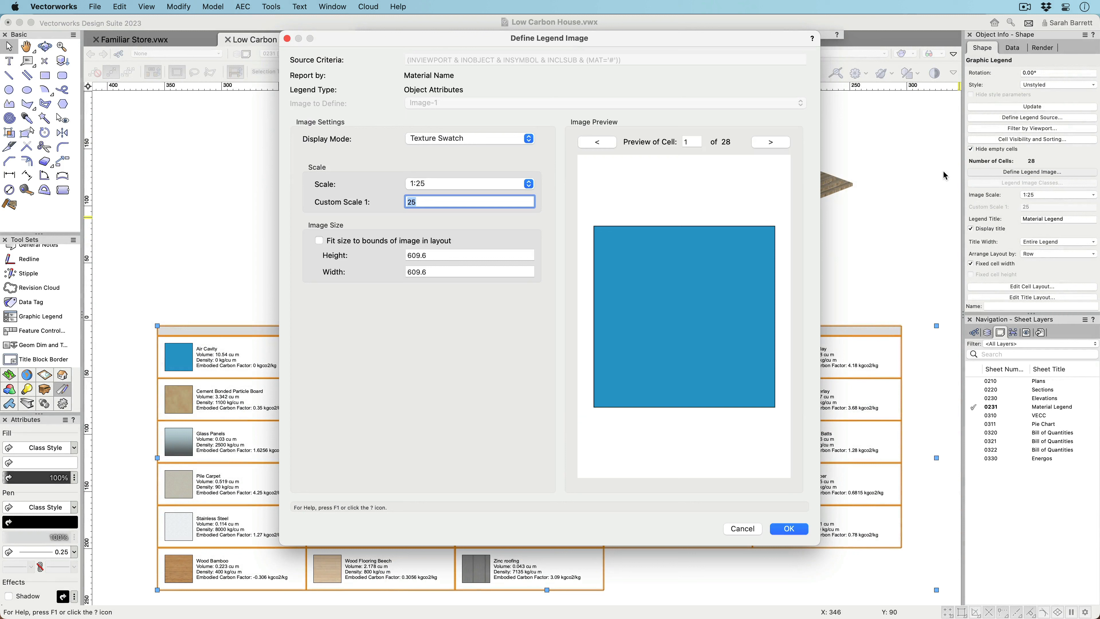
Show material legend swatches as 3D cubes, then switch to the St. Paul Landscape & Irrigation drawing.
click(770, 142)
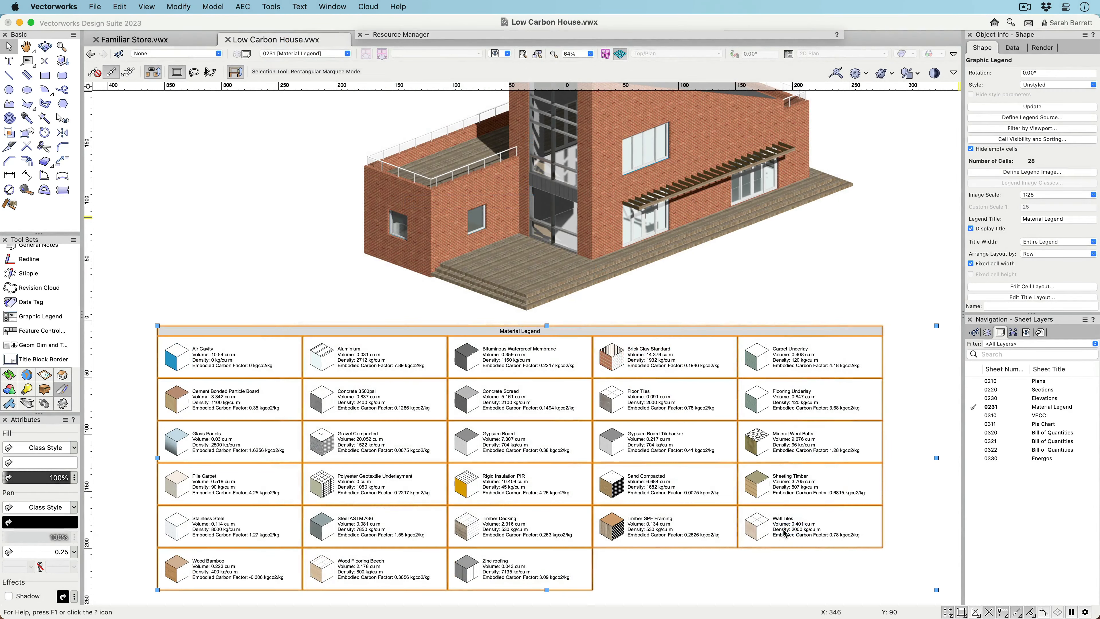
click(137, 40)
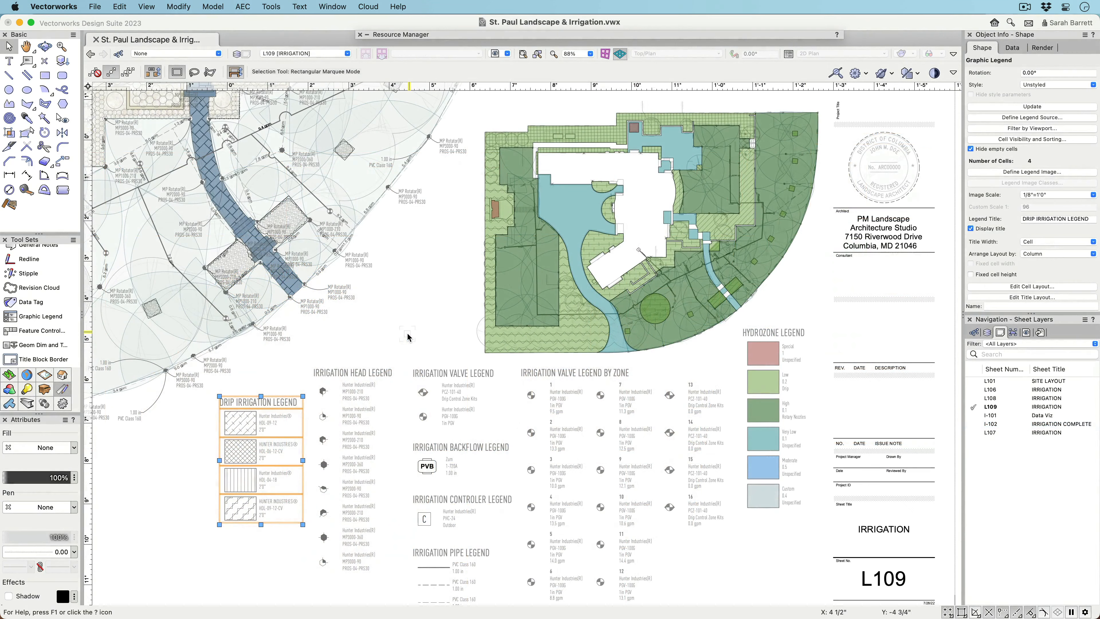
Place the Material Legend style on sheet A4.1, deselect it, and switch to the A4.2 schedules sheet.
click(775, 416)
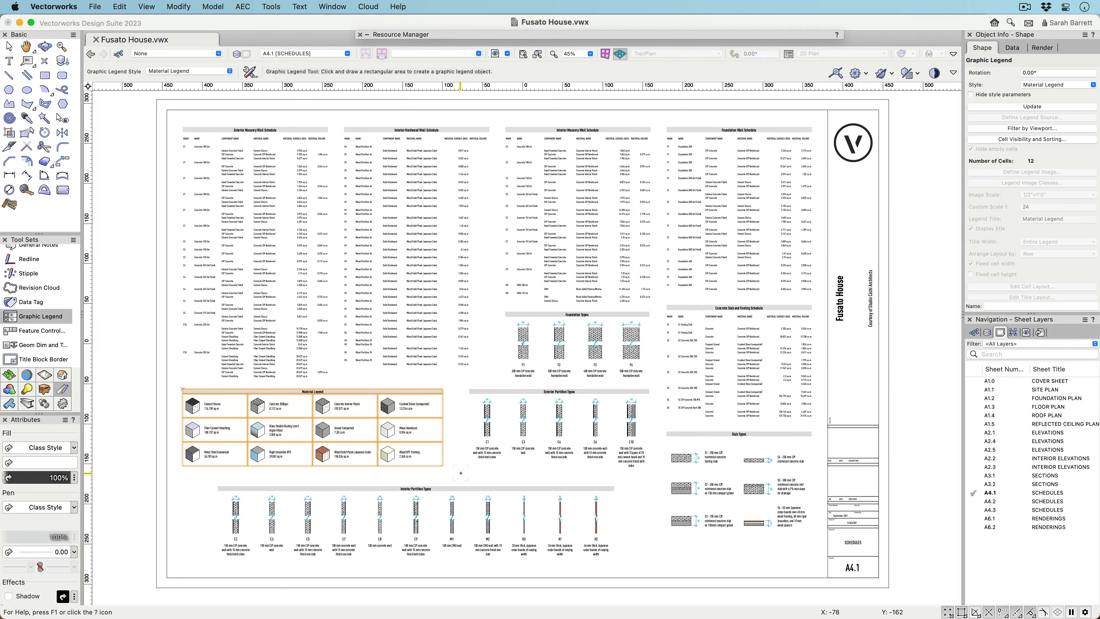
click(9, 46)
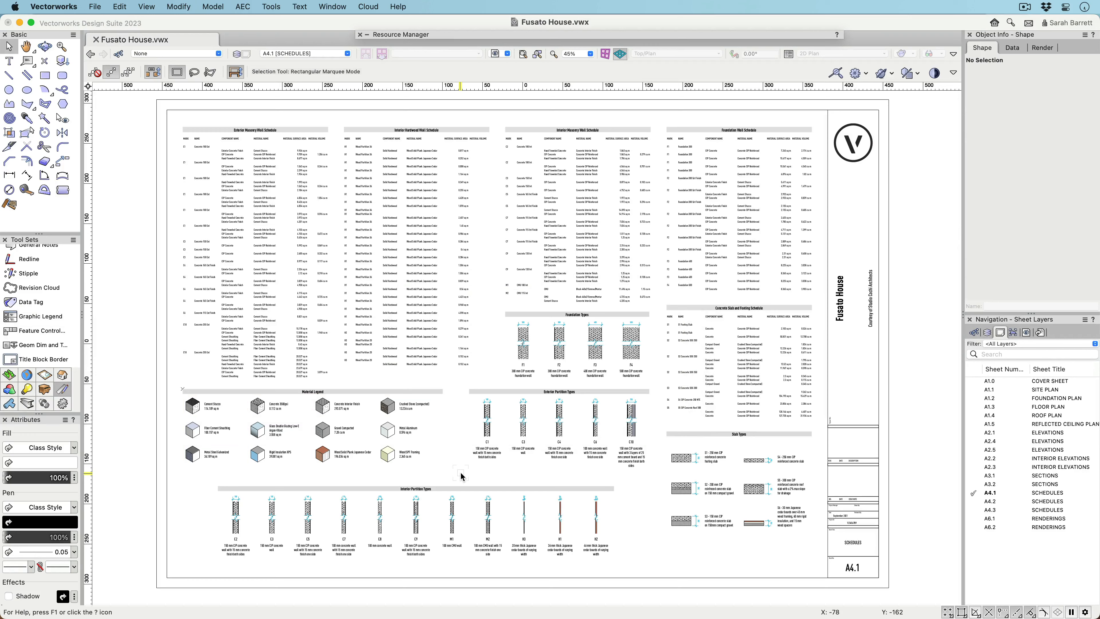
click(989, 501)
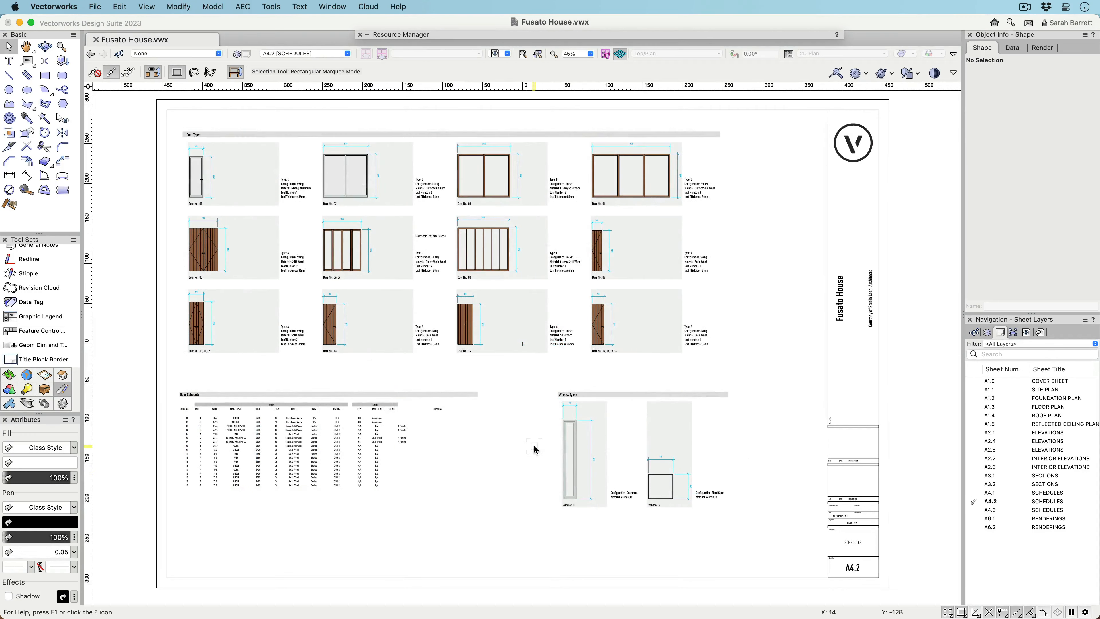